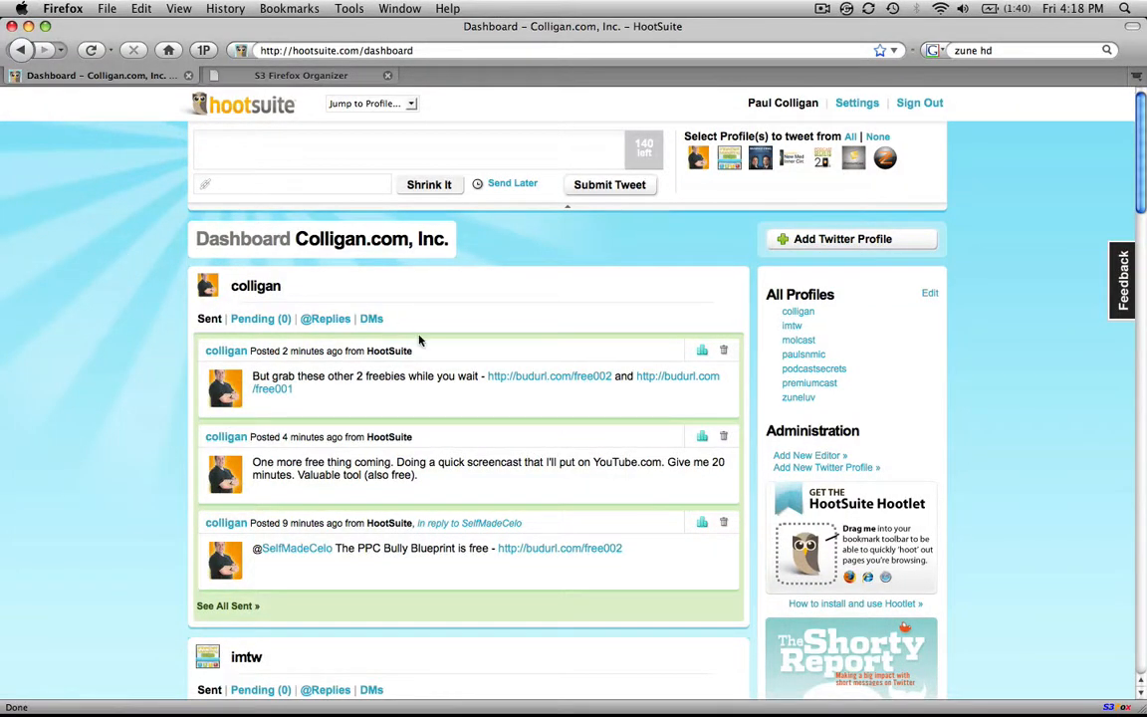
mouse_move(391, 407)
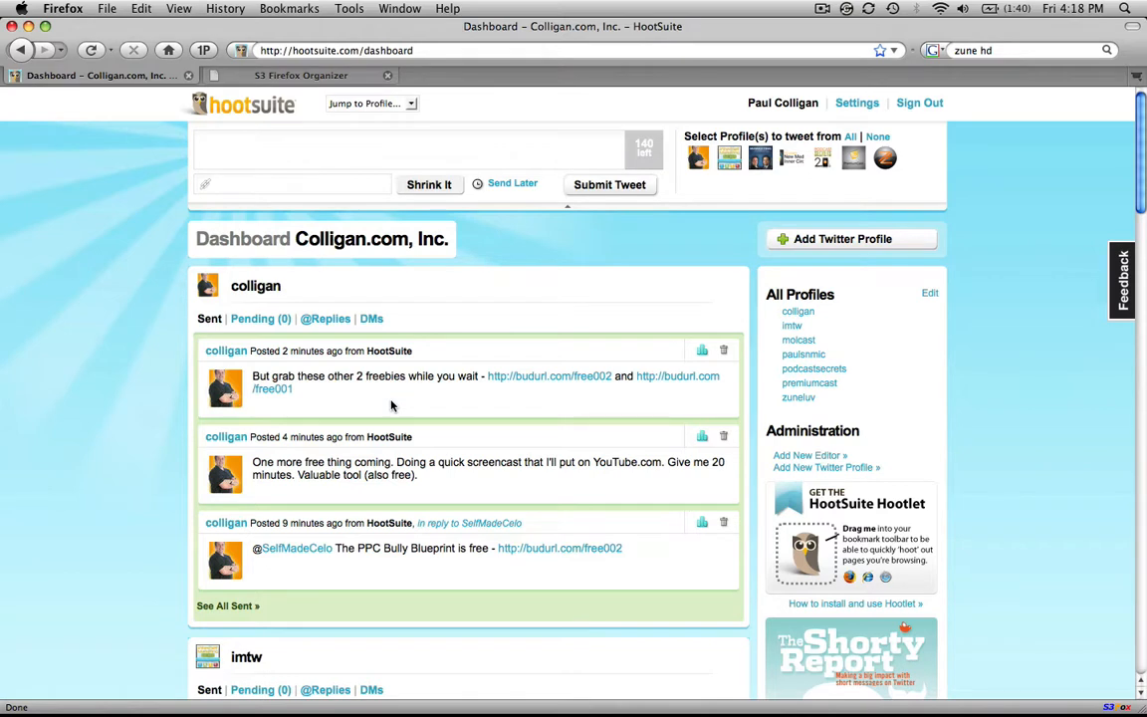
mouse_move(585, 387)
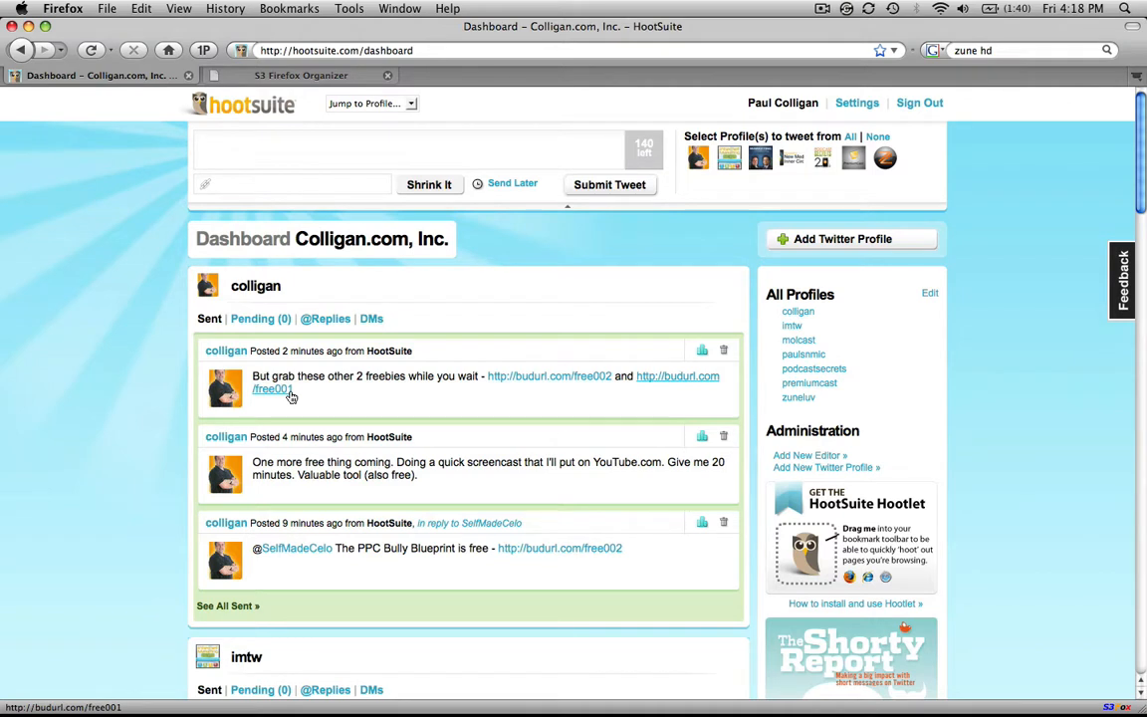
mouse_move(148, 257)
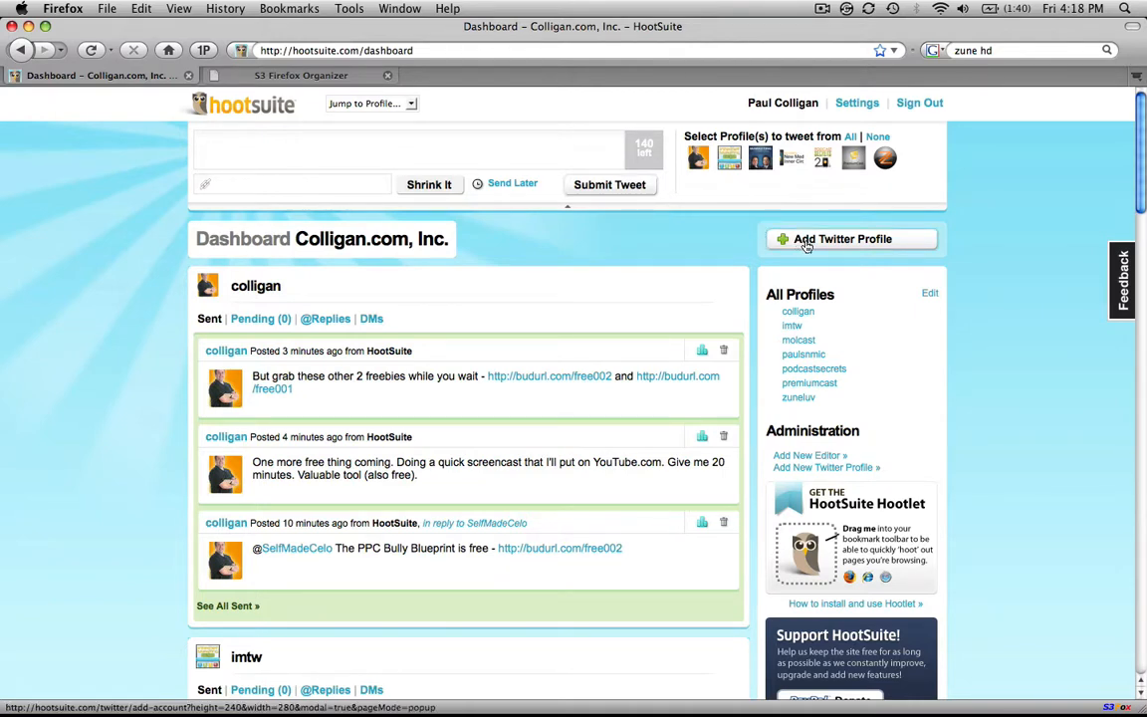
mouse_move(729, 157)
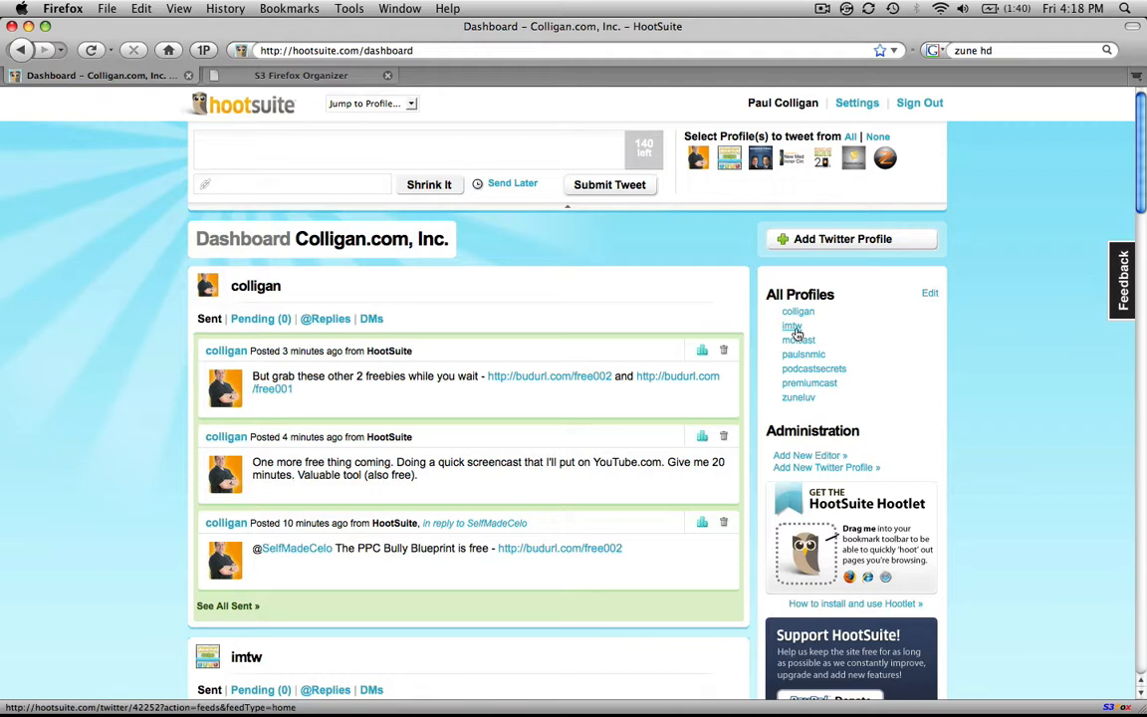
mouse_move(798, 338)
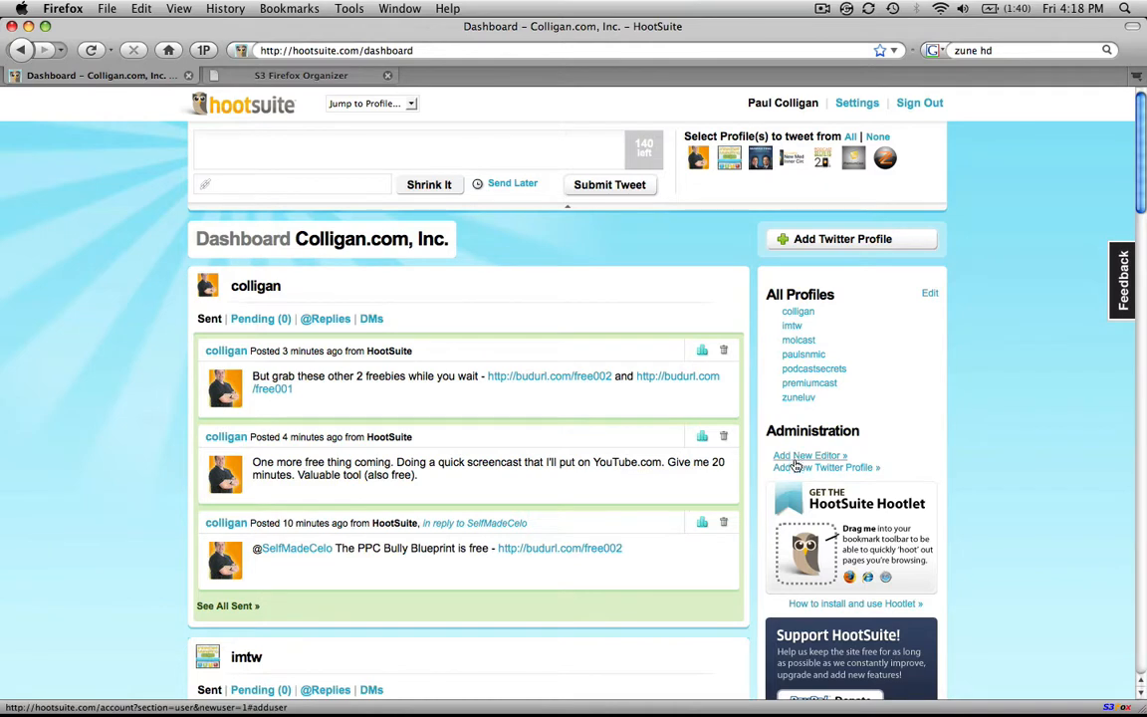
mouse_move(795, 462)
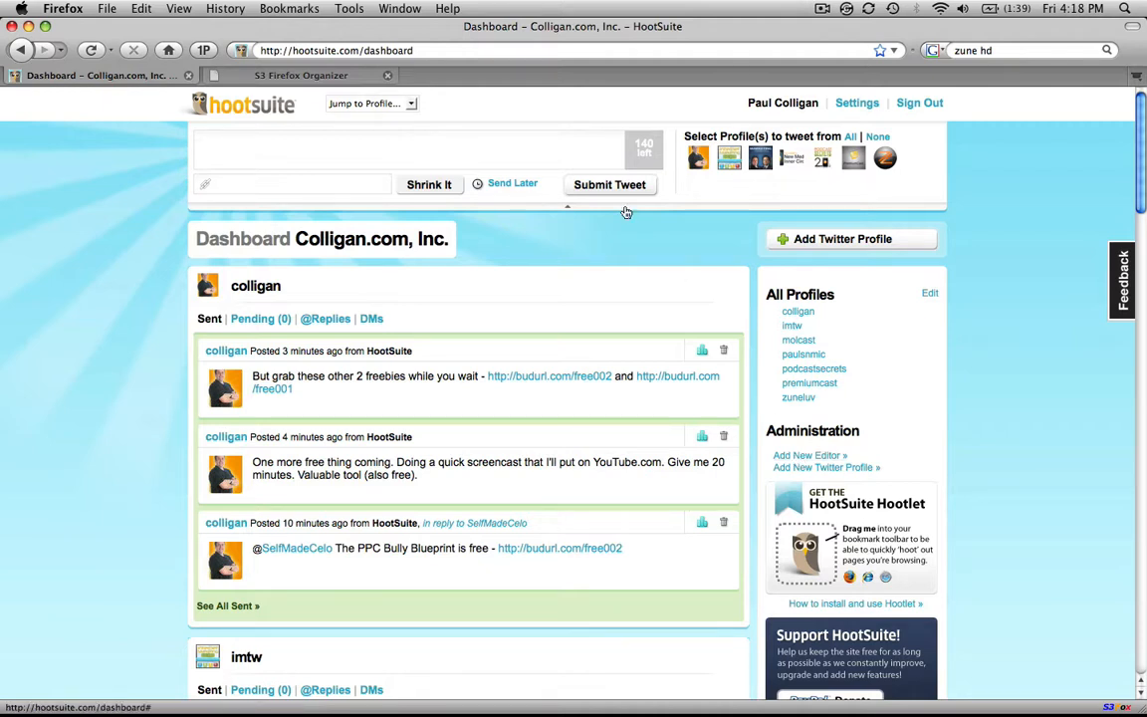
Compose the tweet 'Doing that Screencast I promised right now! Hold on tight everyone.'.
click(408, 149)
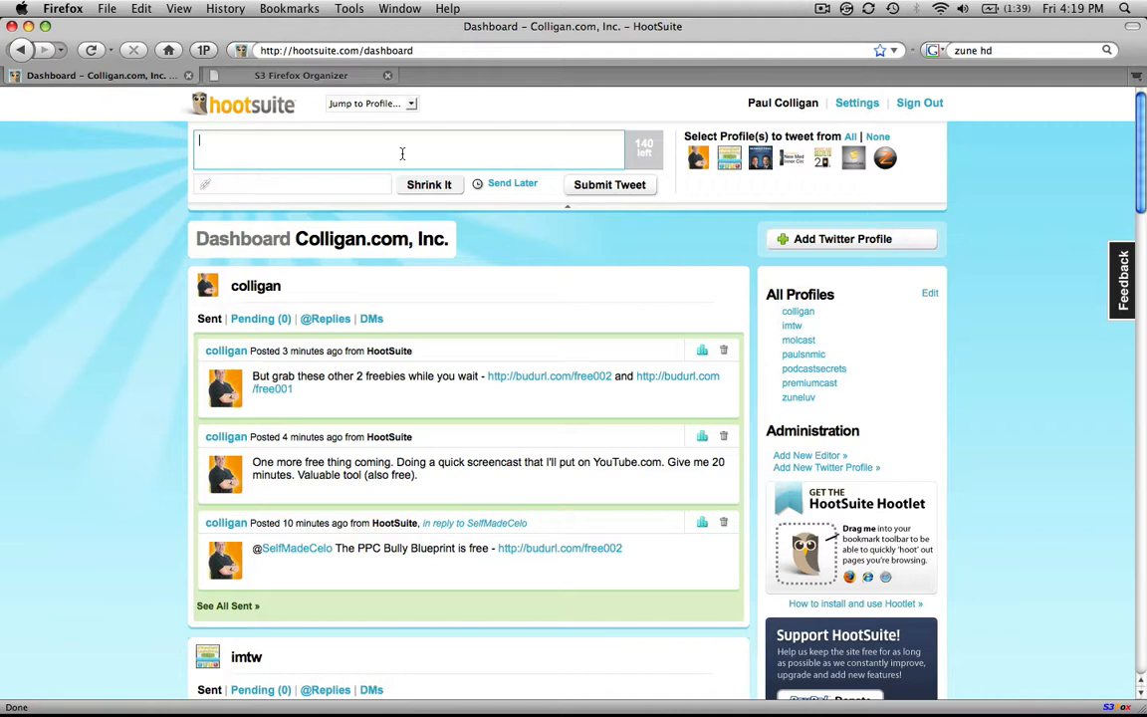
text(Doing that S)
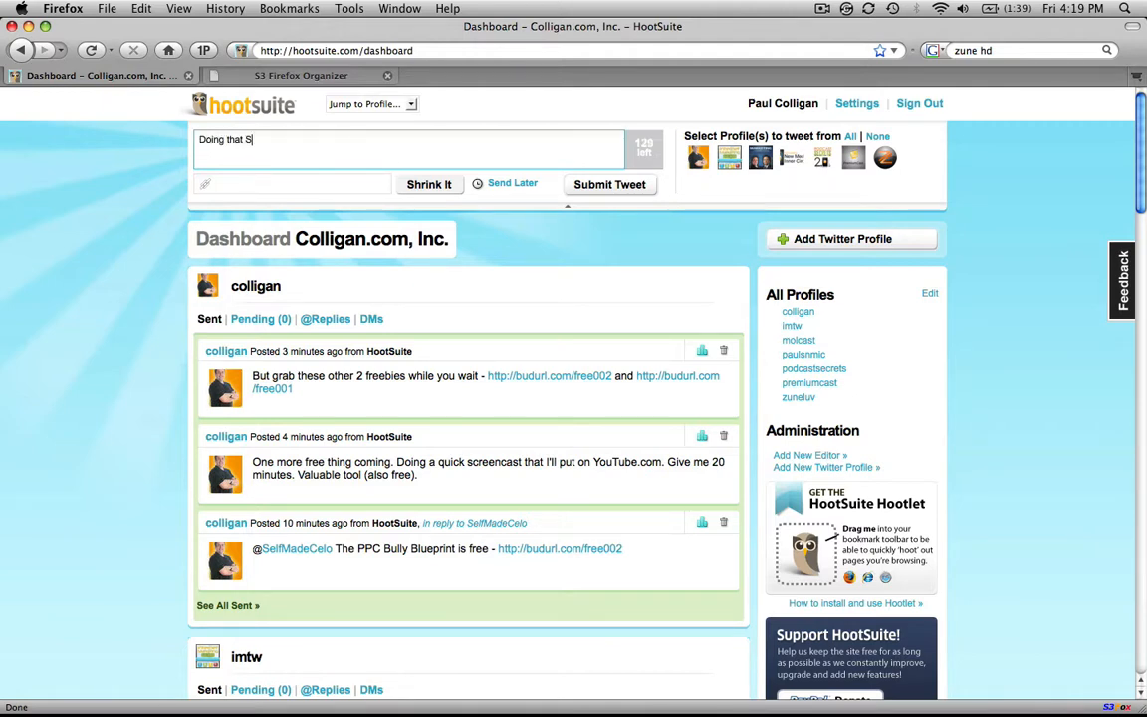
text(creencast)
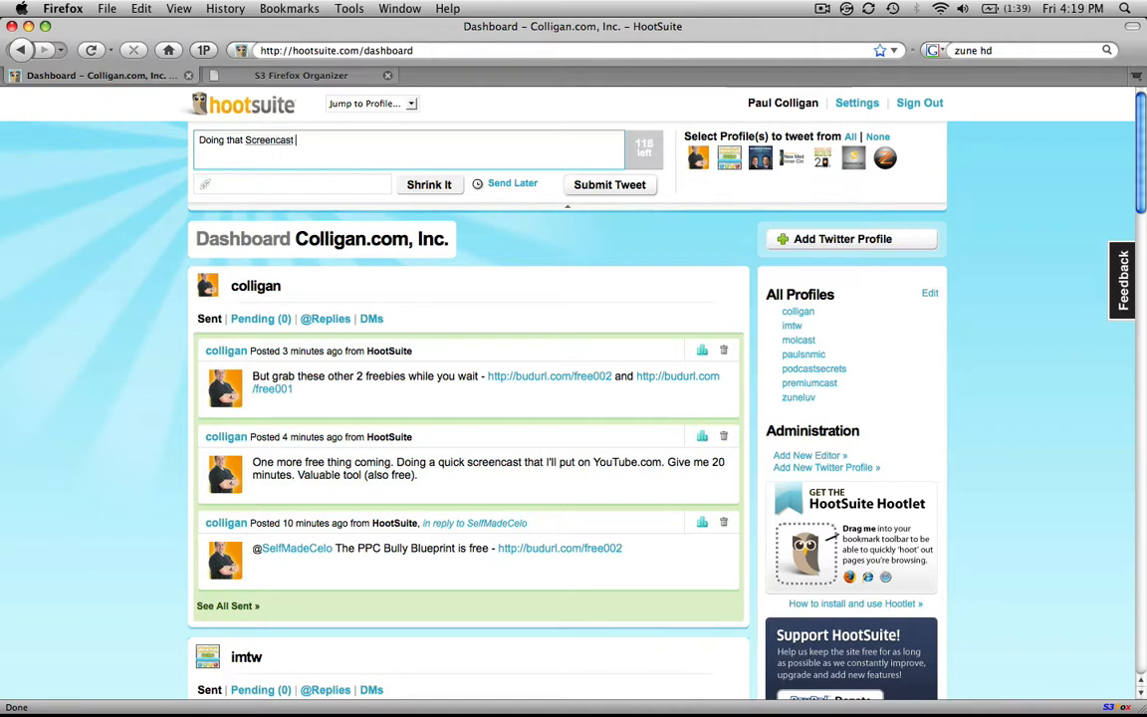
text(I promised right now! H)
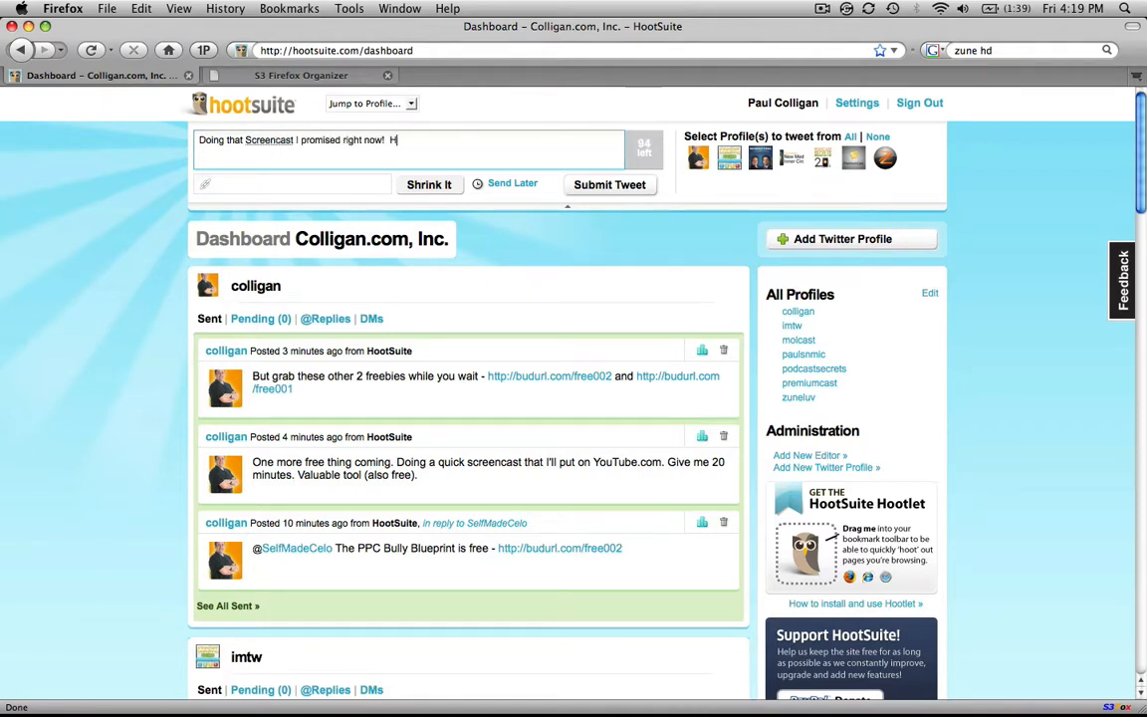
text(old on tight everyone.)
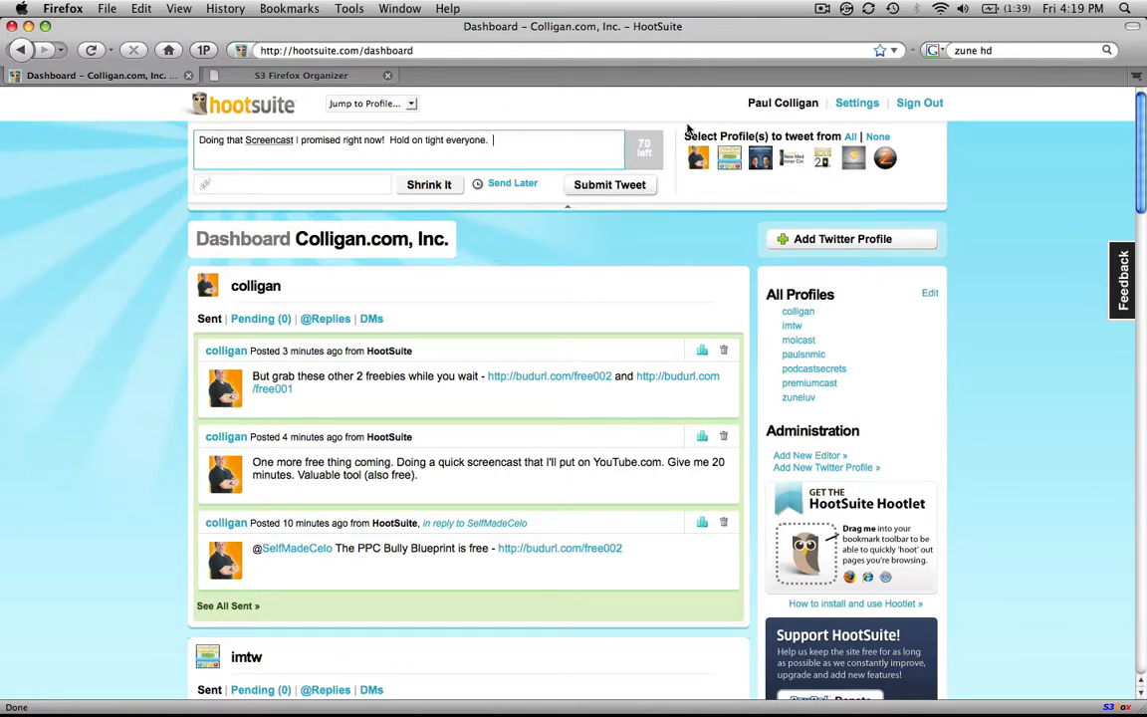
mouse_move(697, 158)
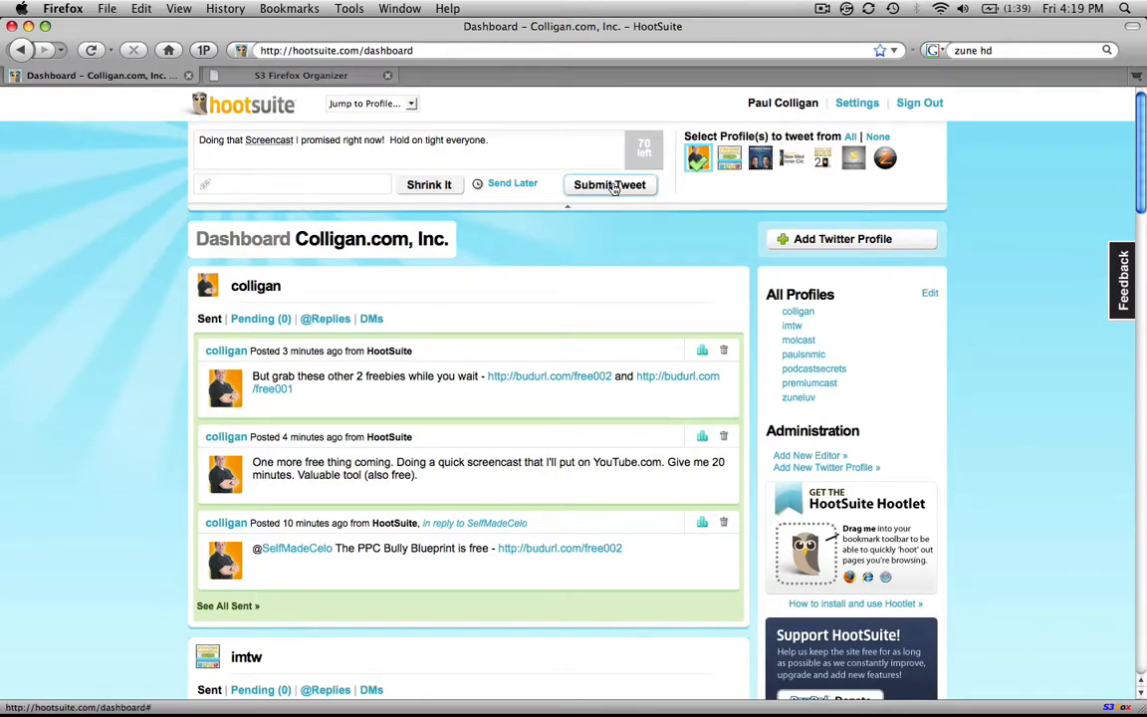
Submit the screencast tweet to Twitter and begin a new one in the empty composer.
click(610, 184)
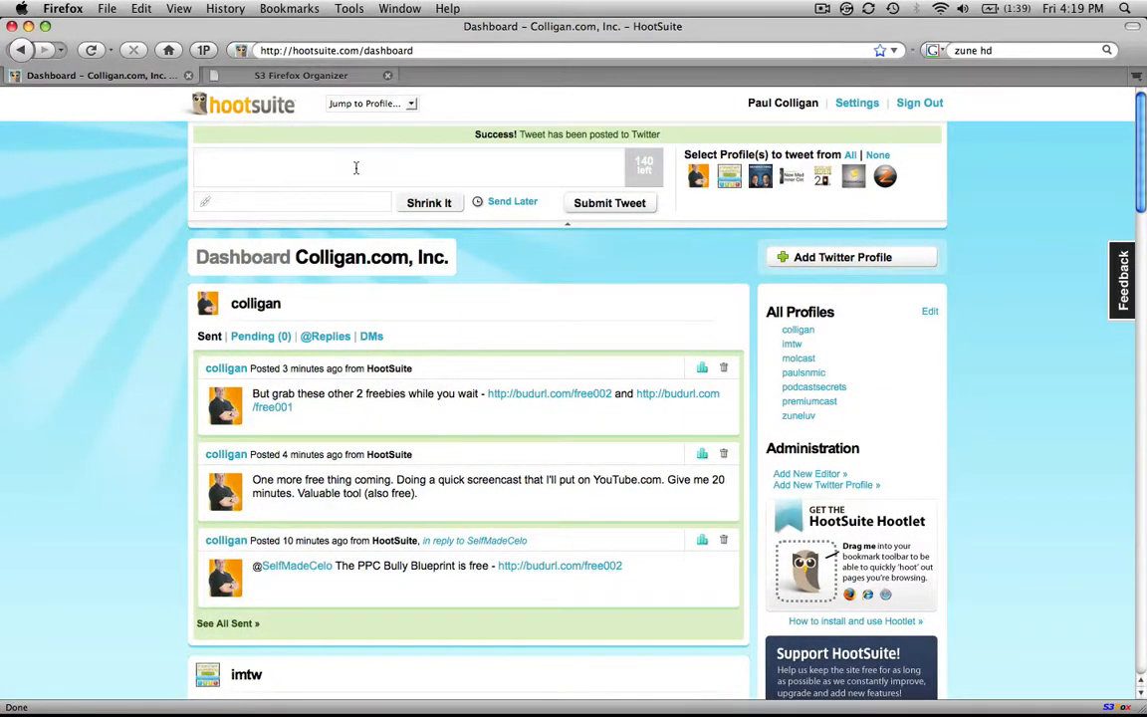
click(409, 167)
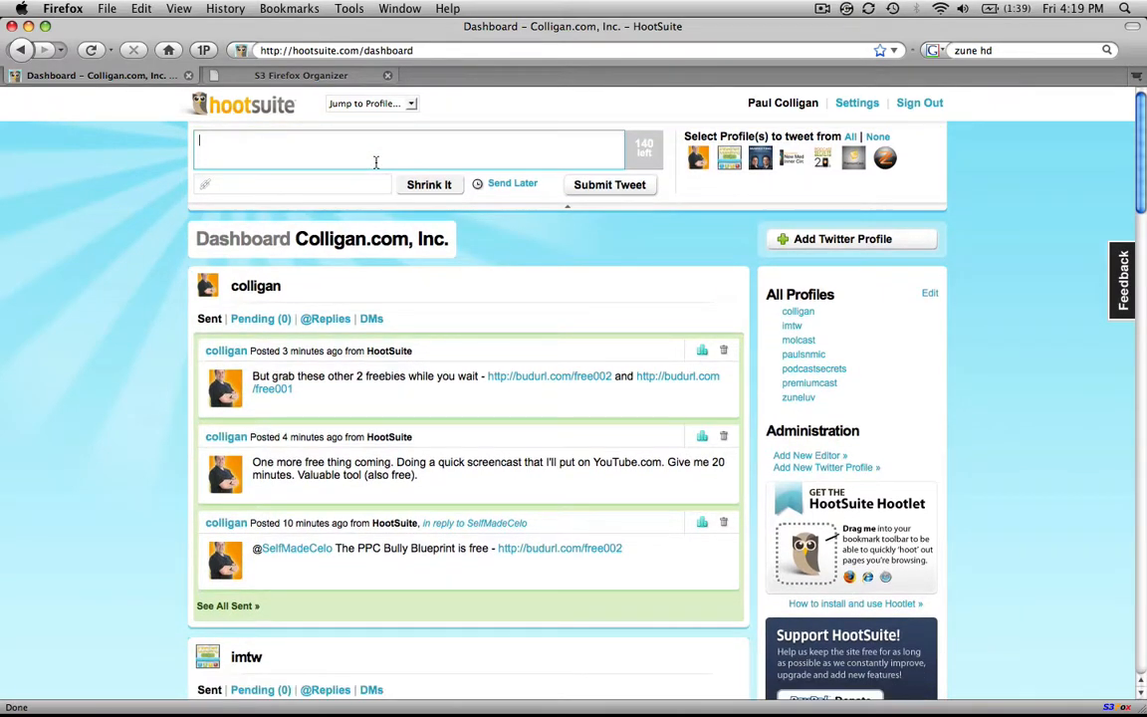
Write the 'Having din...' dinner tweet and schedule it to send later on 2009-05-22 in the evening.
text(Having dinner.  MMMMMmmmmm dinner ...)
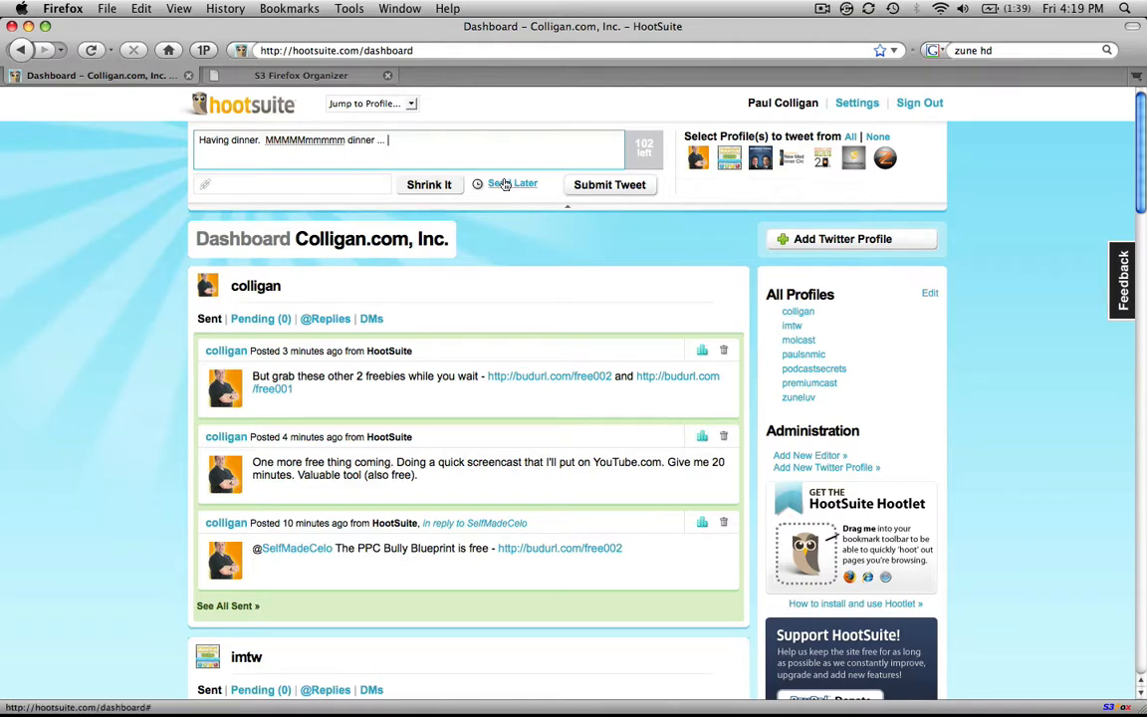
click(514, 183)
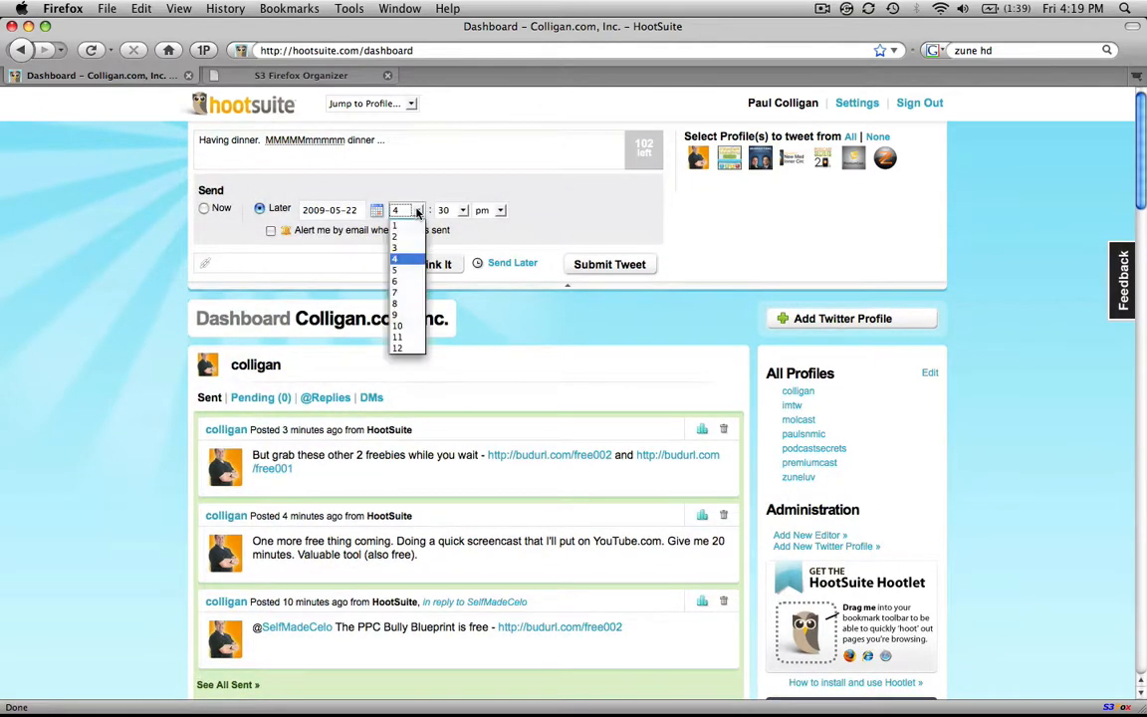
click(442, 211)
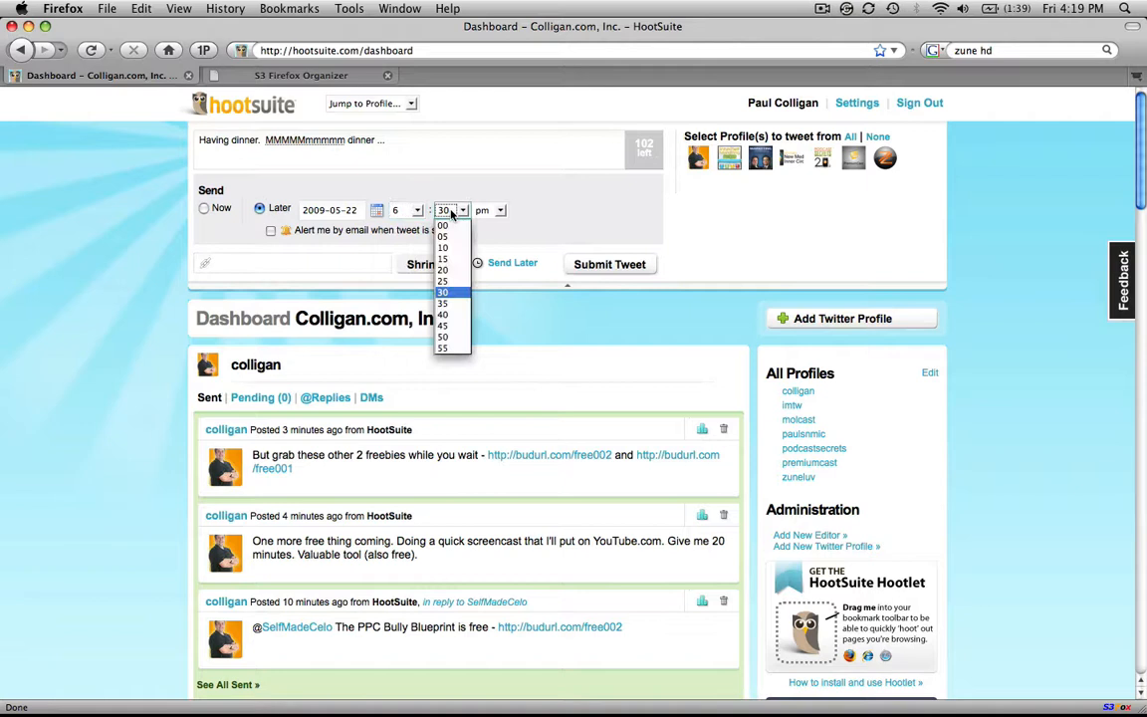
click(442, 223)
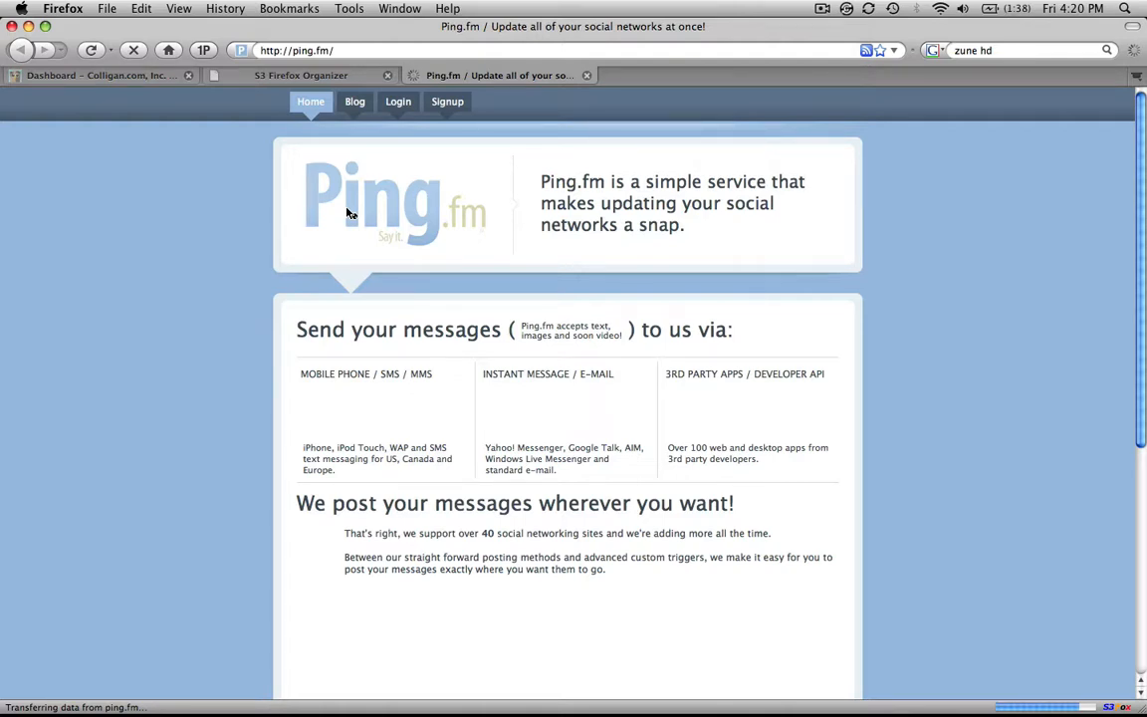
Switch from the Ping.fm page back to the HootSuite Dashboard browser tab.
click(100, 75)
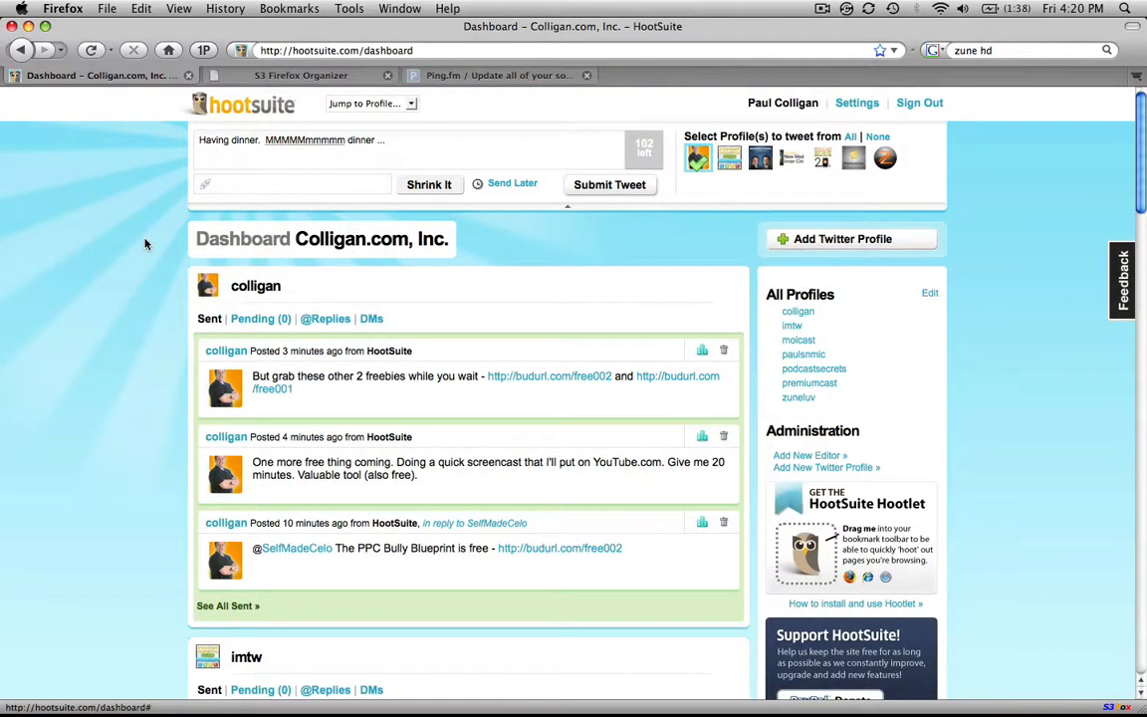
mouse_move(783, 118)
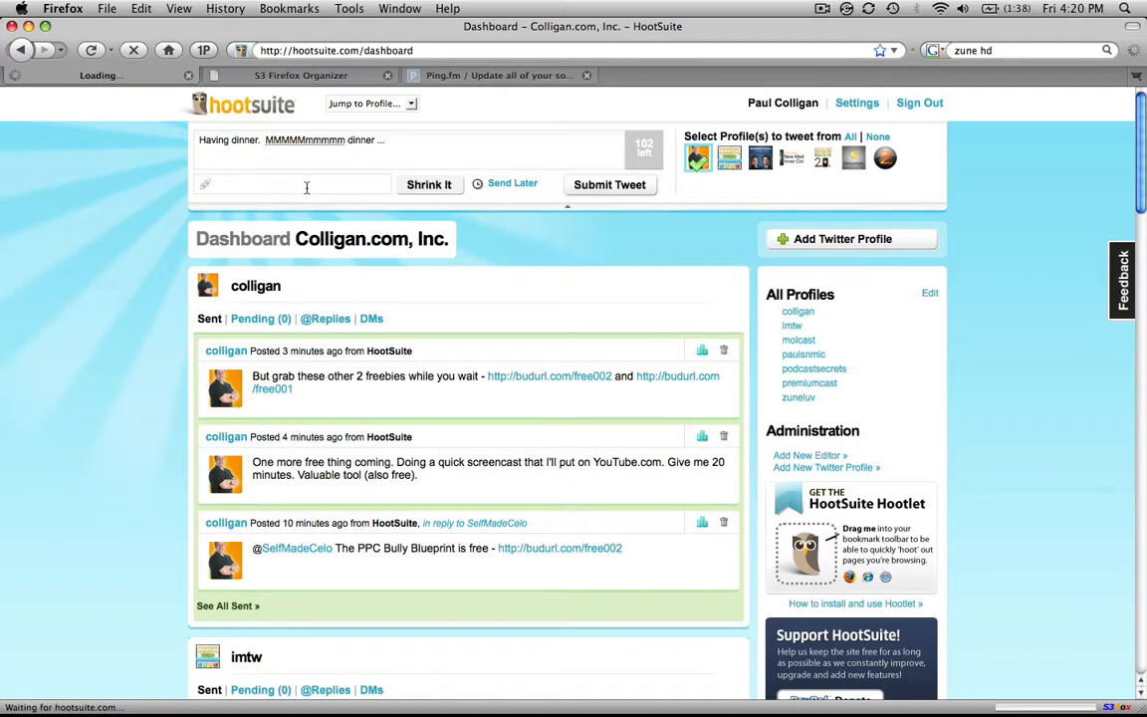
Go to account Settings and scroll down to the Ping.fm Integration section below AdSense.
click(857, 104)
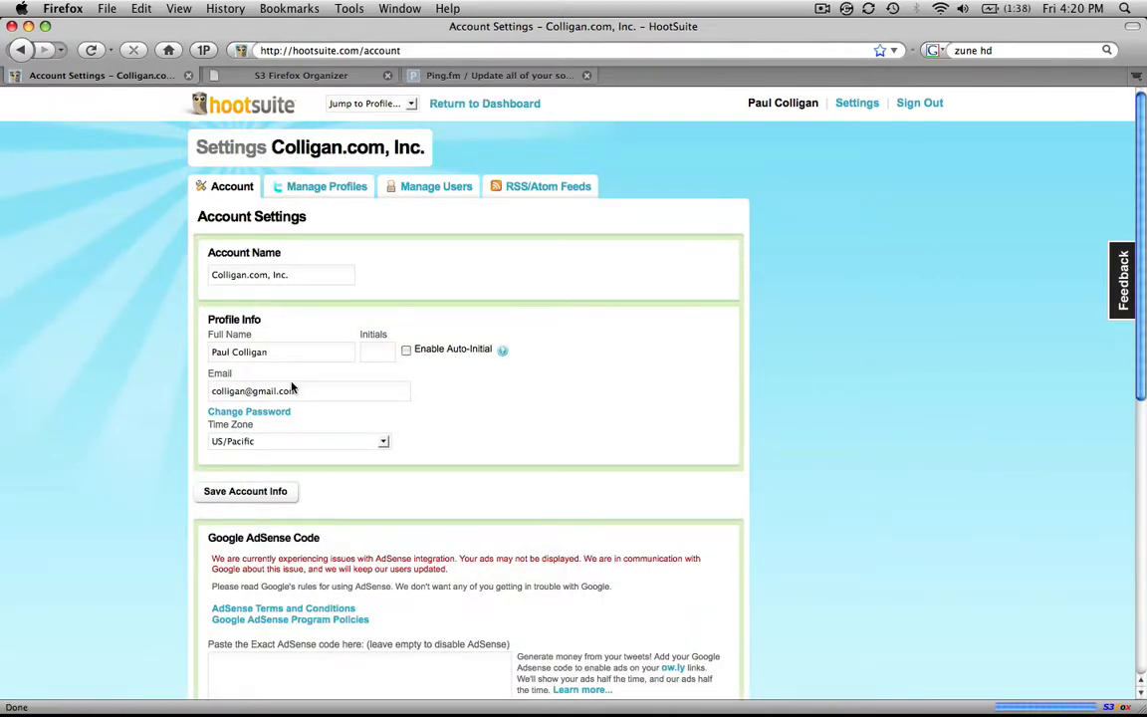
mouse_move(319, 422)
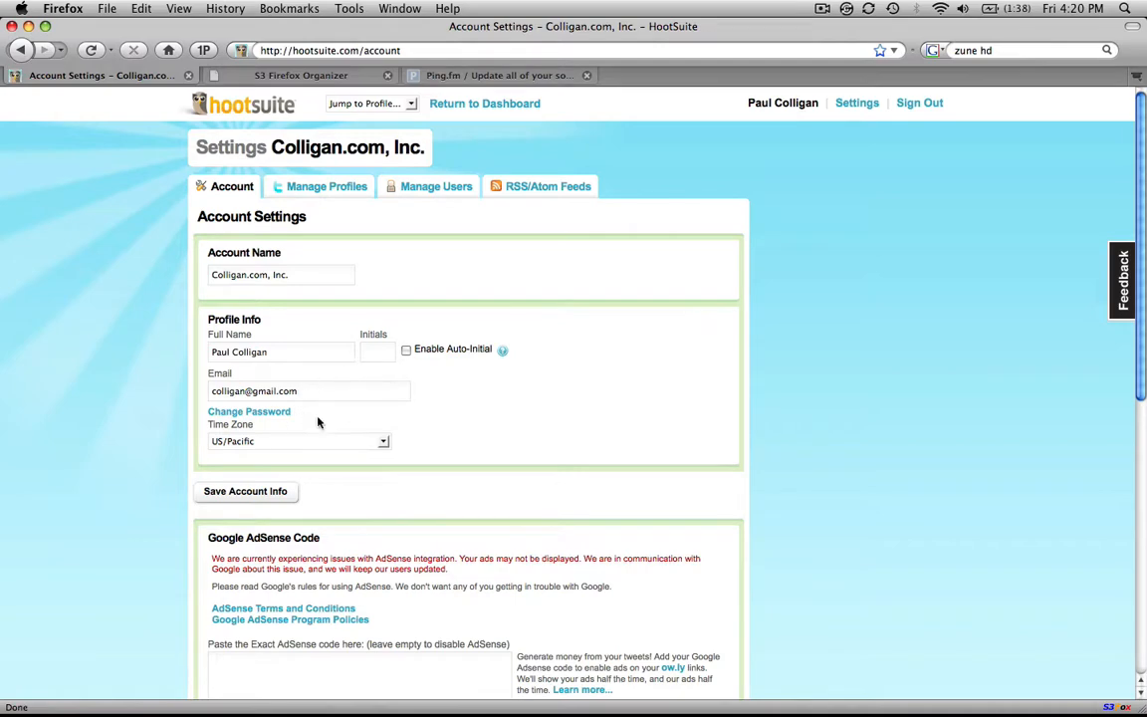
scroll(down, 3)
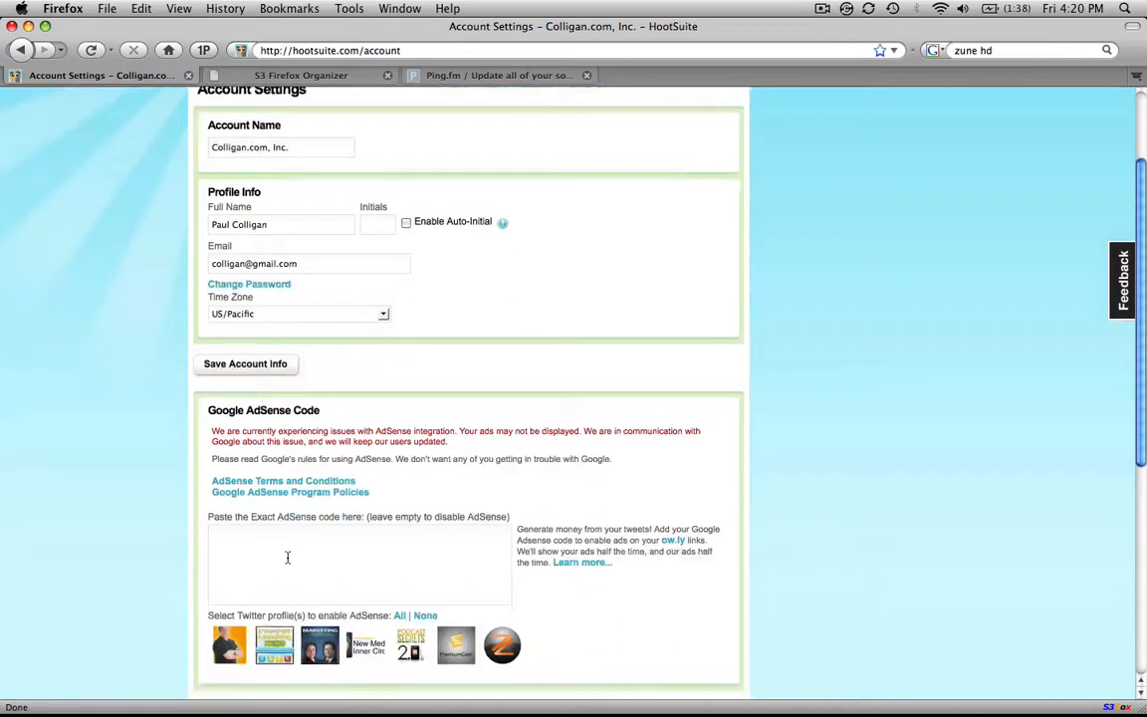
scroll(down, 3)
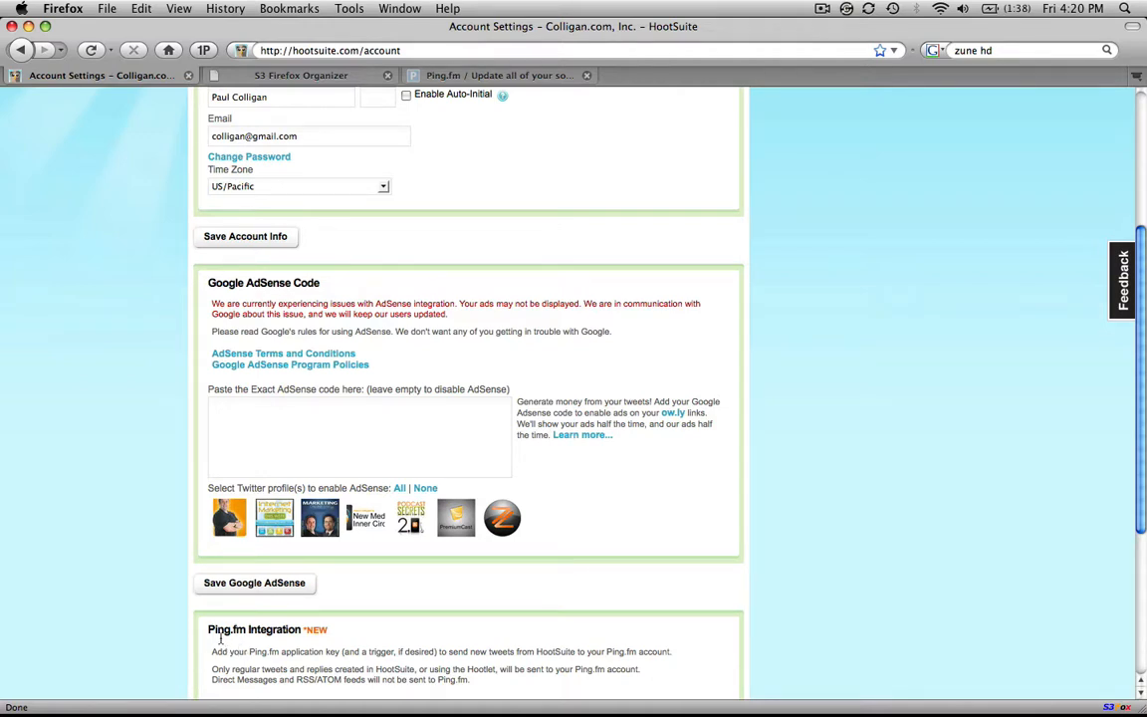
mouse_move(148, 566)
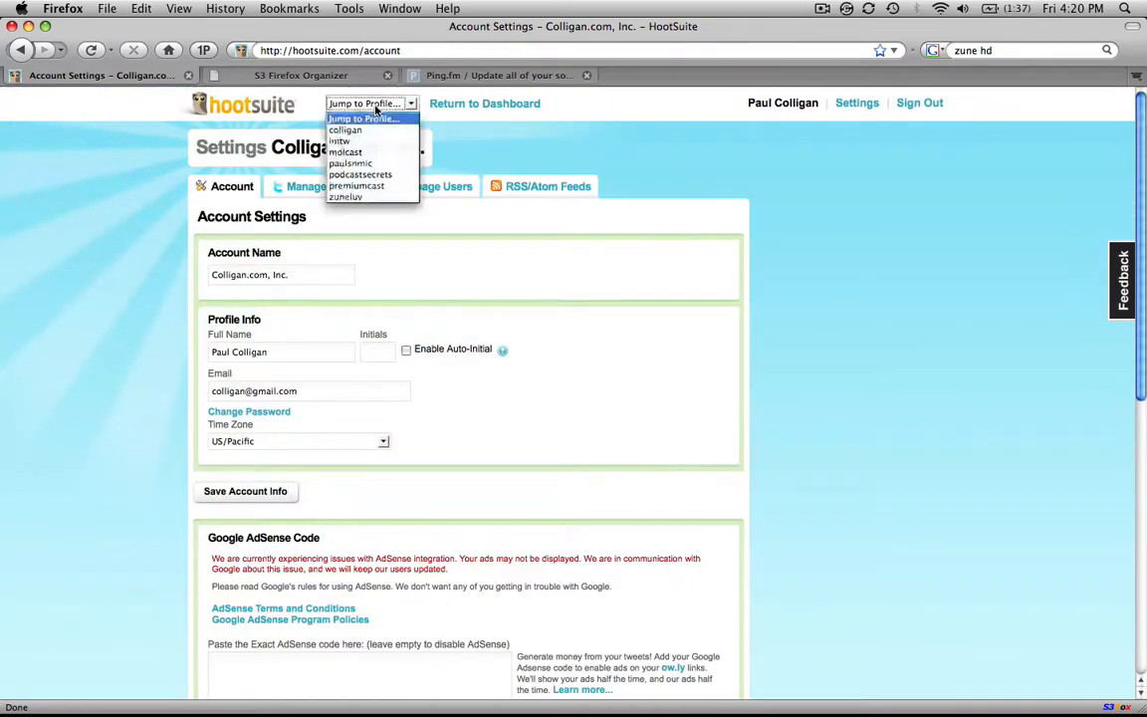
Jump to the colligan Twitter profile, view its Replies and Sent streams, then go to the Facebook profile.
click(347, 129)
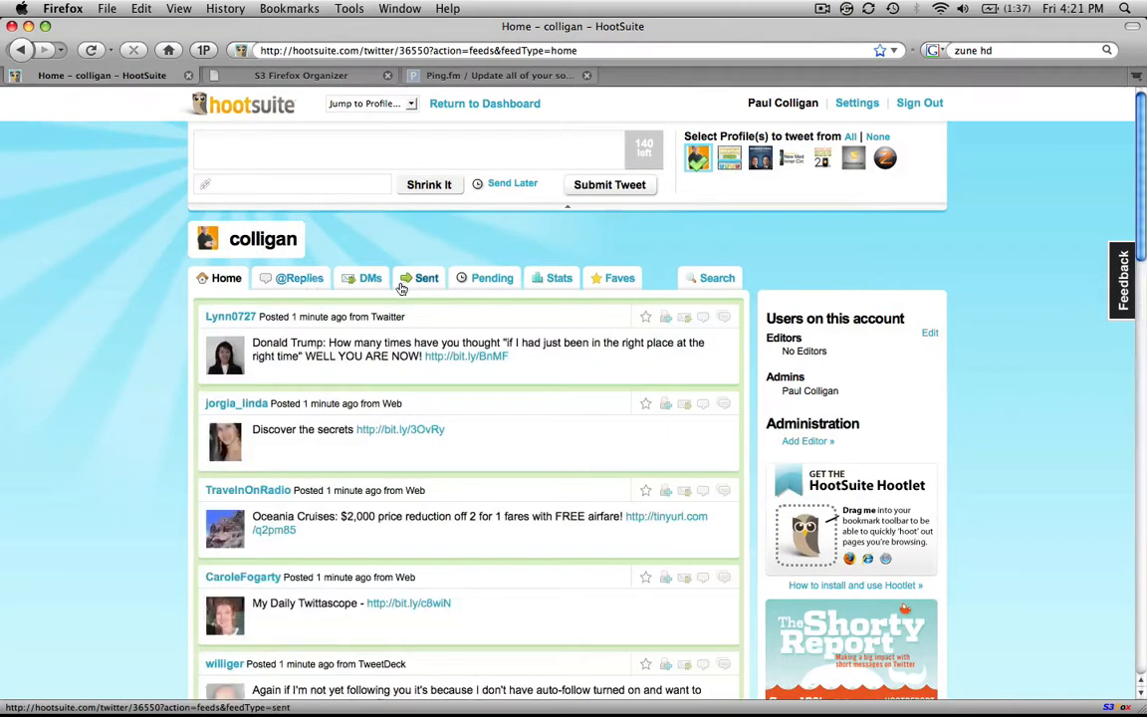
click(299, 279)
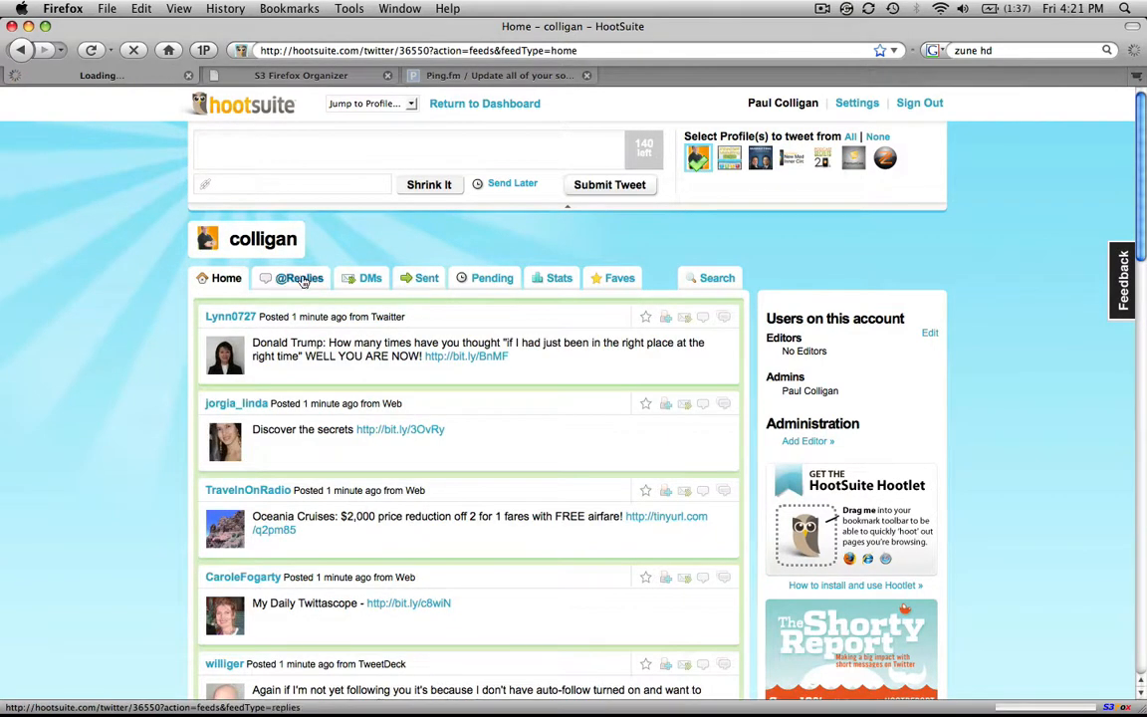
click(426, 279)
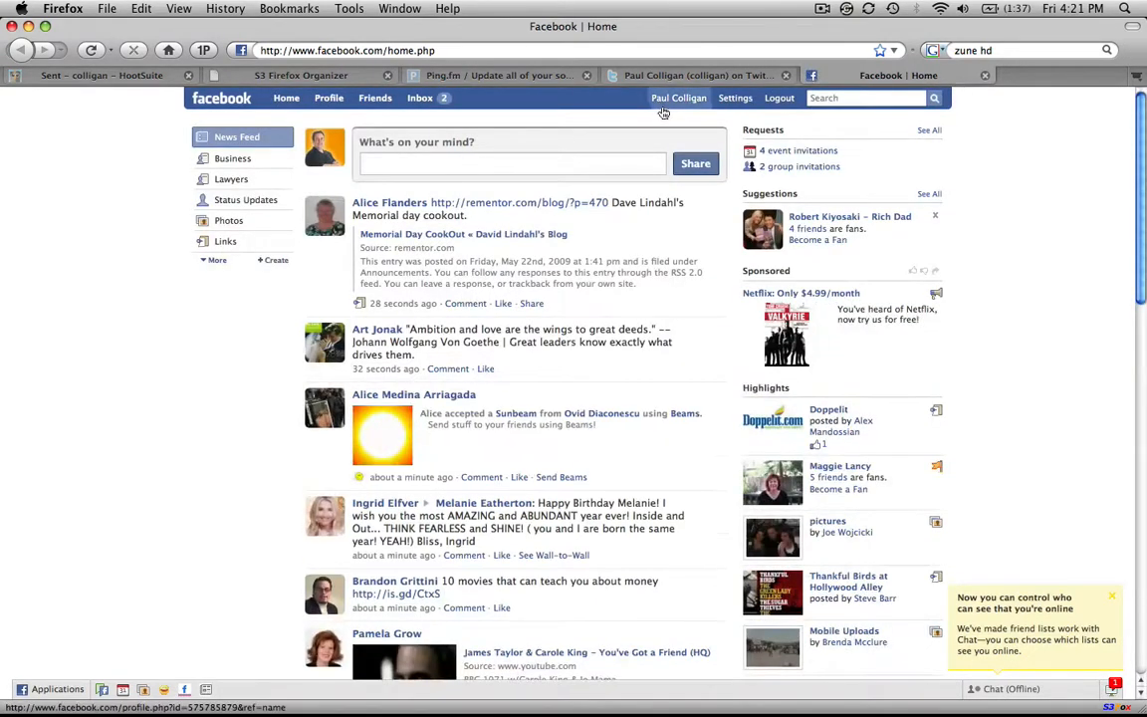
click(679, 98)
text(colligan.)
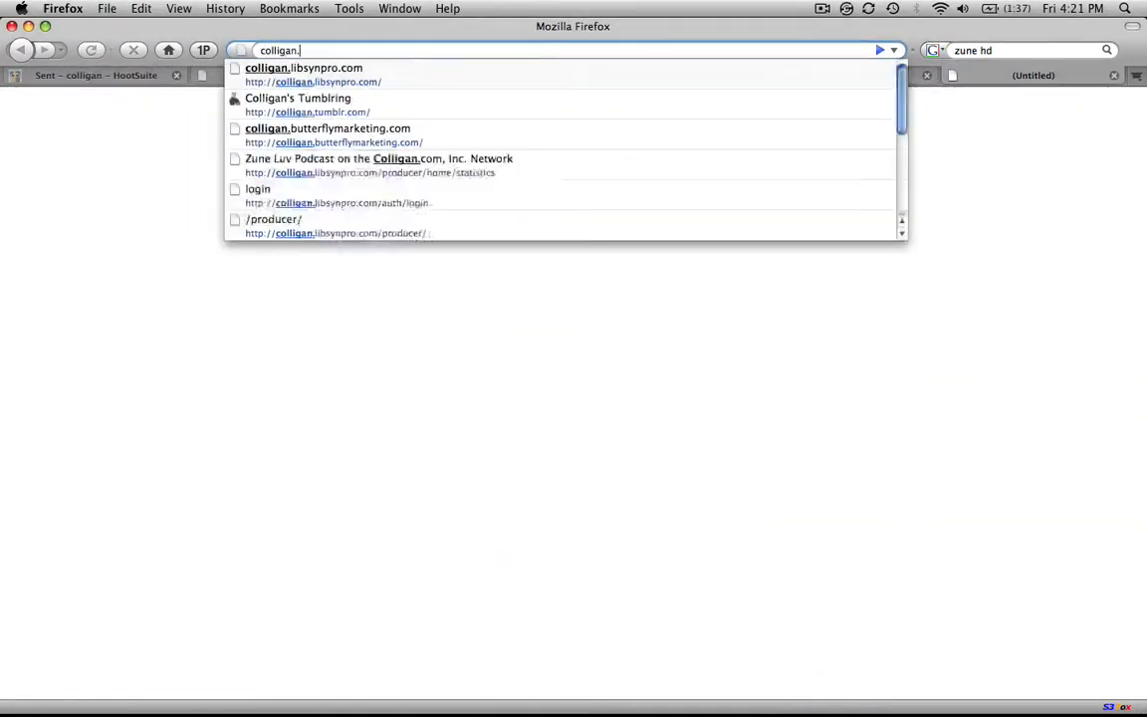
View Colligan's Tumblring blog with the screencast post, then return to HootSuite's Sent stream.
click(299, 97)
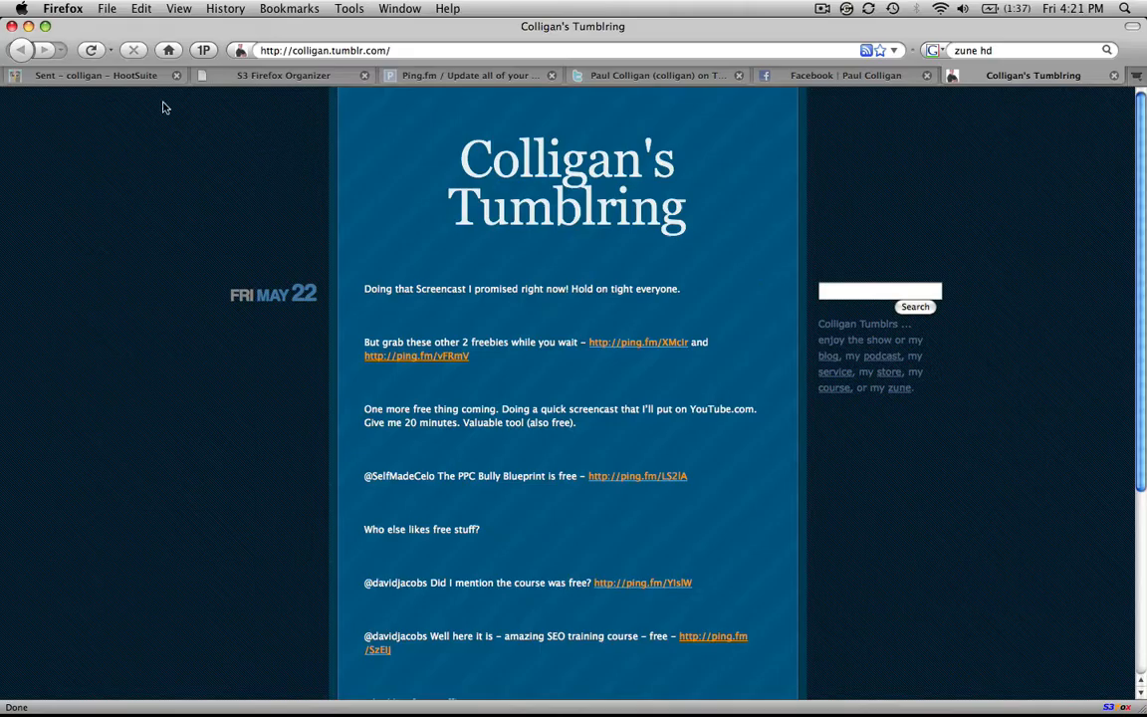
click(96, 76)
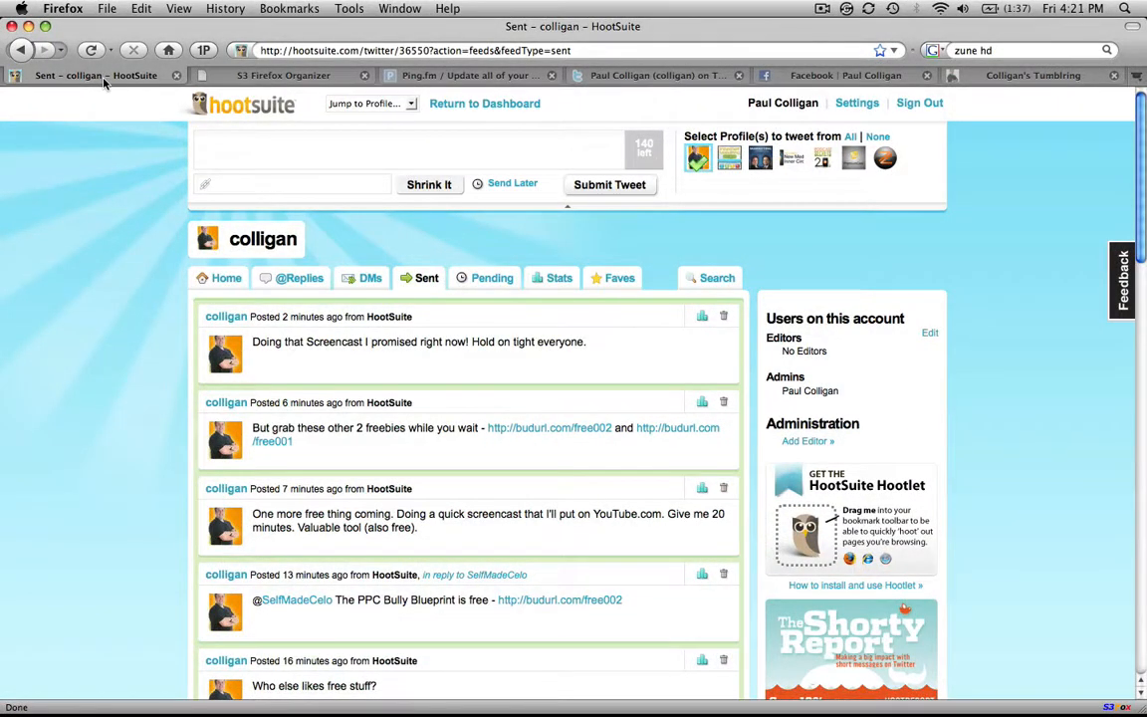
mouse_move(582, 305)
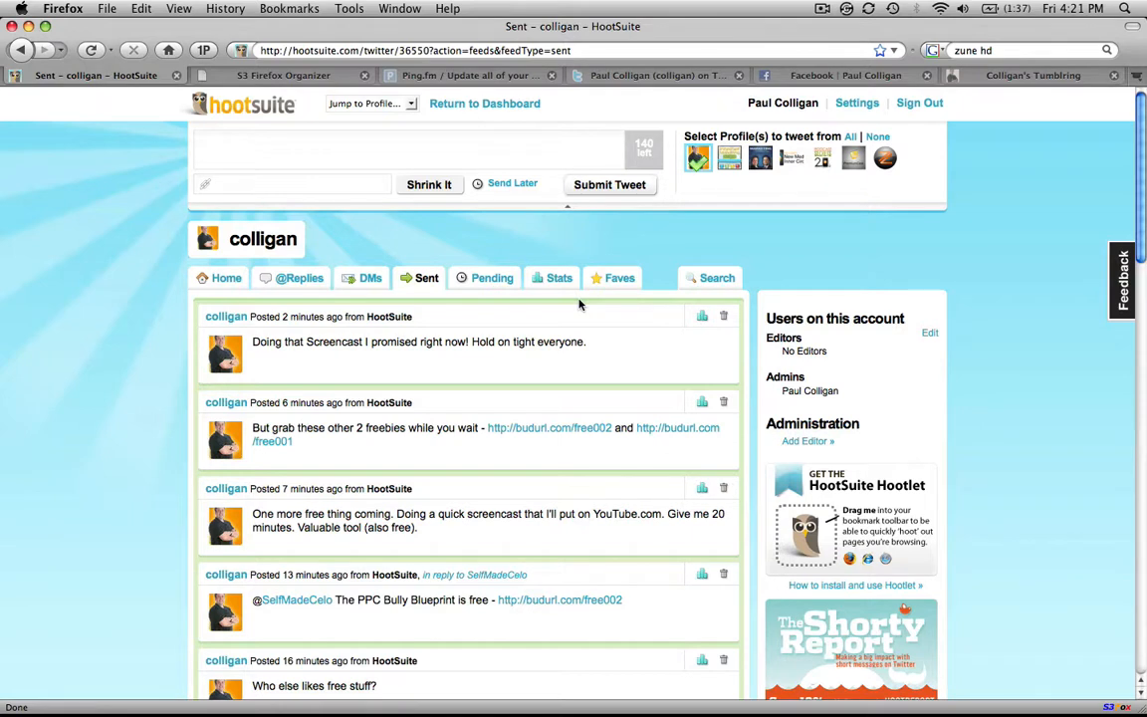